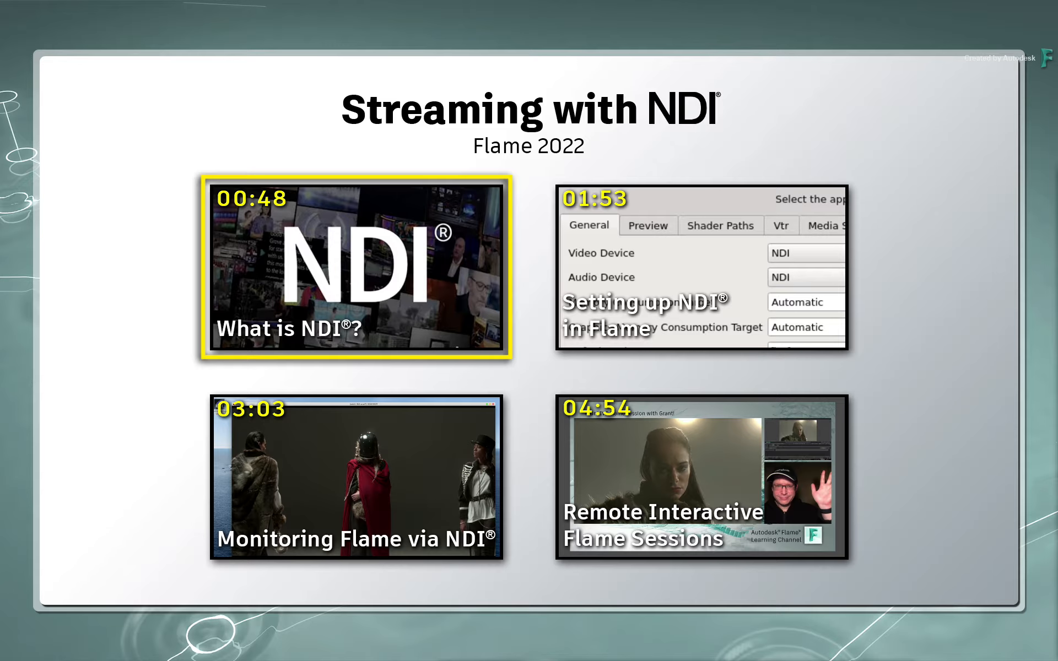
Step: Play the 'What is NDI?' chapter and scroll down to the NDI SDK section
left_click(702, 265)
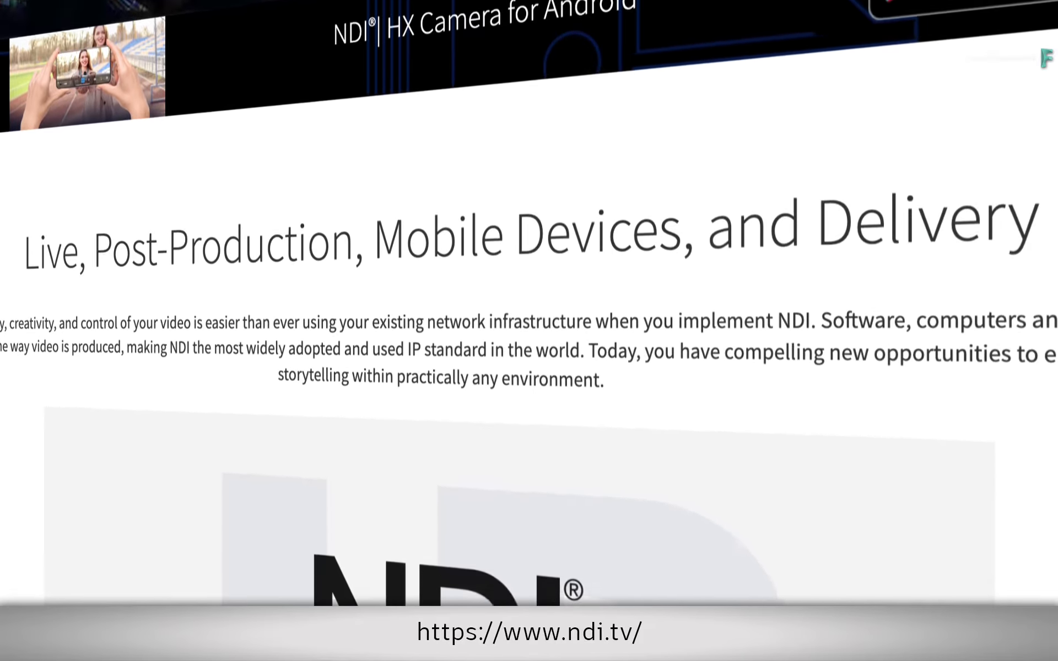
scroll("down", 3)
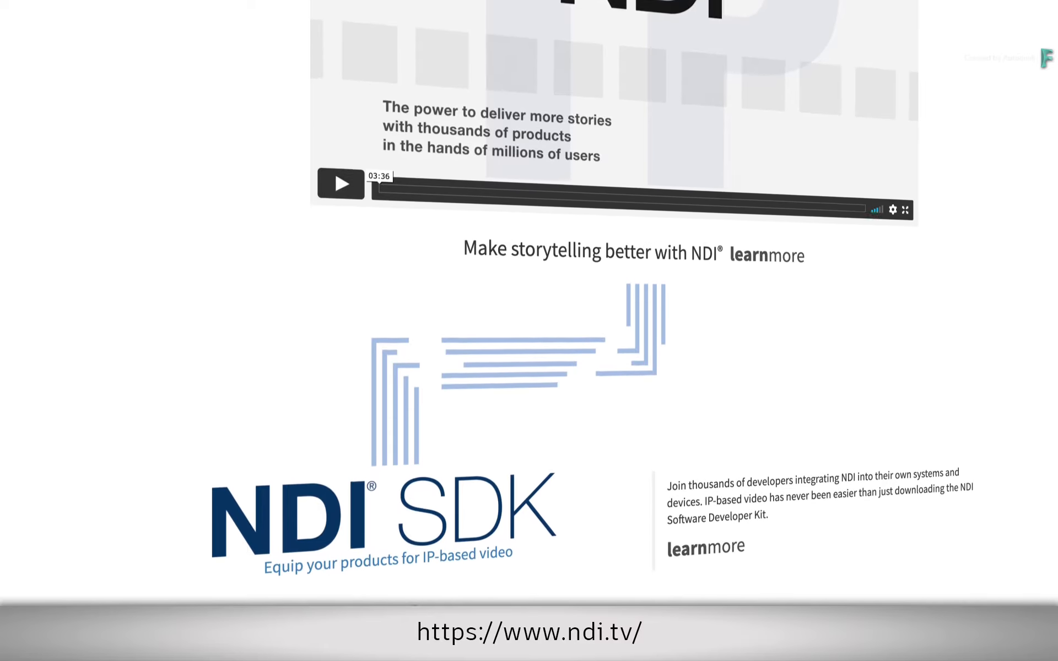
scroll("down", 3)
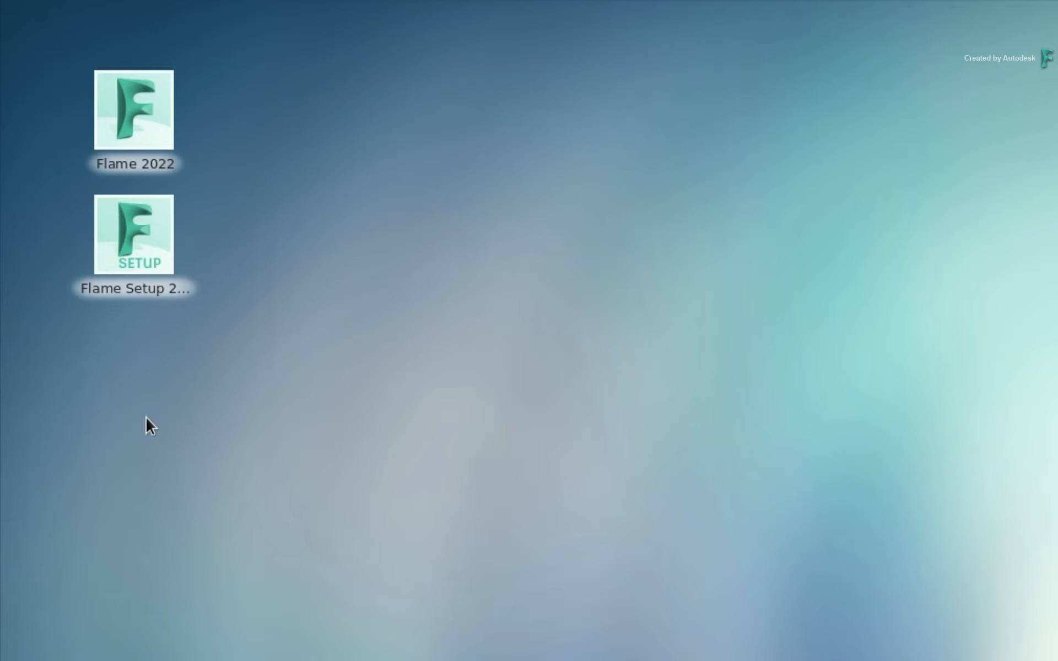
Step: Launch Flame Setup and choose NDI as the General video device for flame_2022
left_click(134, 235)
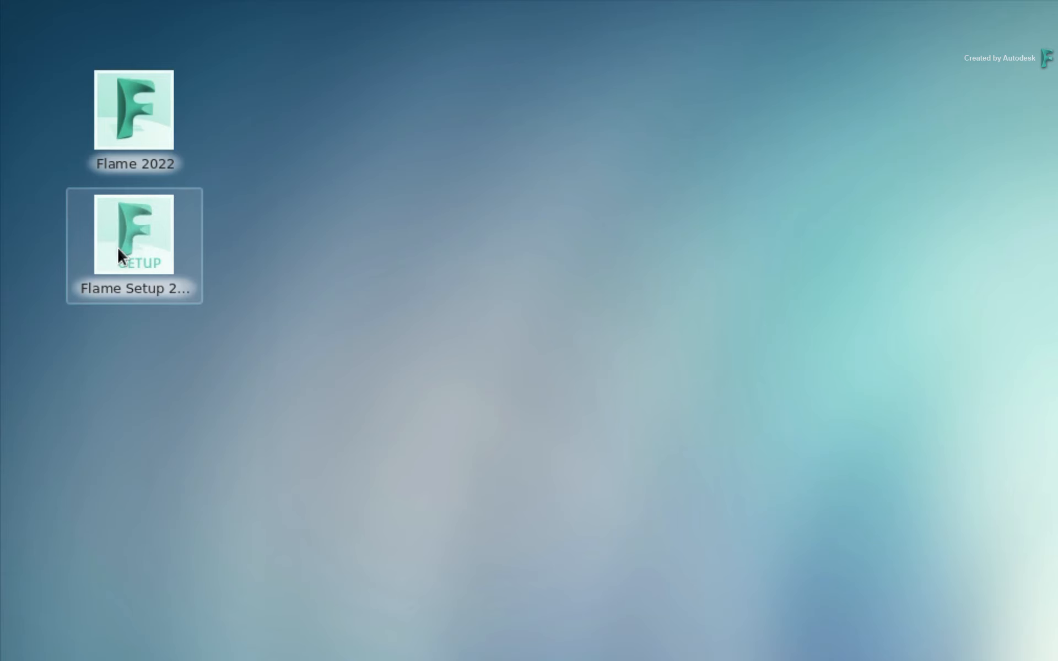
double_click(134, 235)
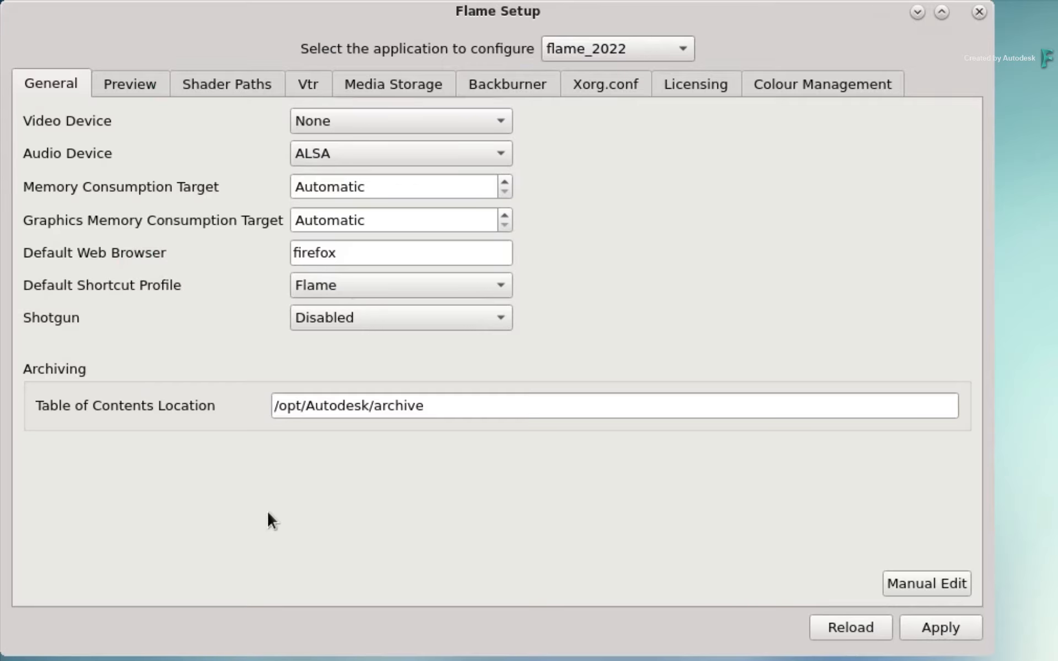
mouse_move(305, 511)
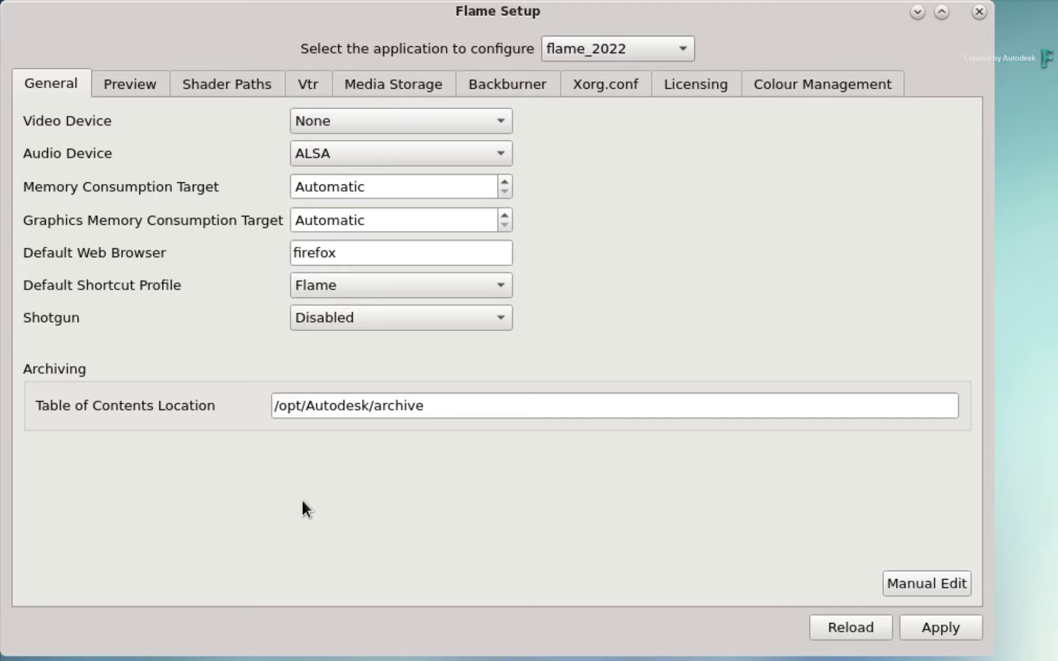
left_click(398, 121)
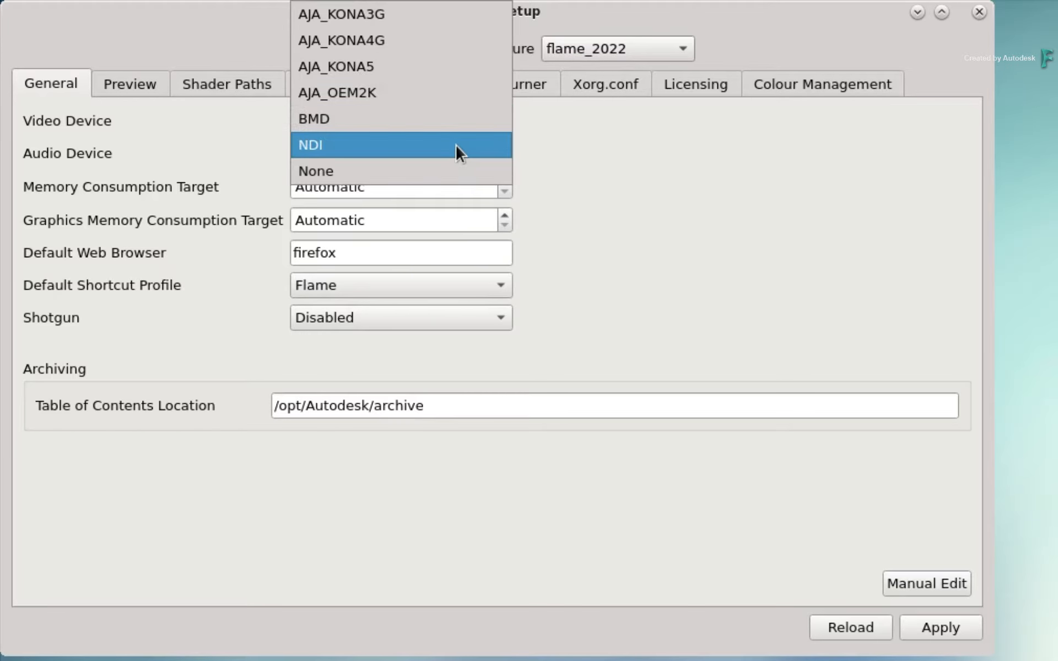
left_click(310, 144)
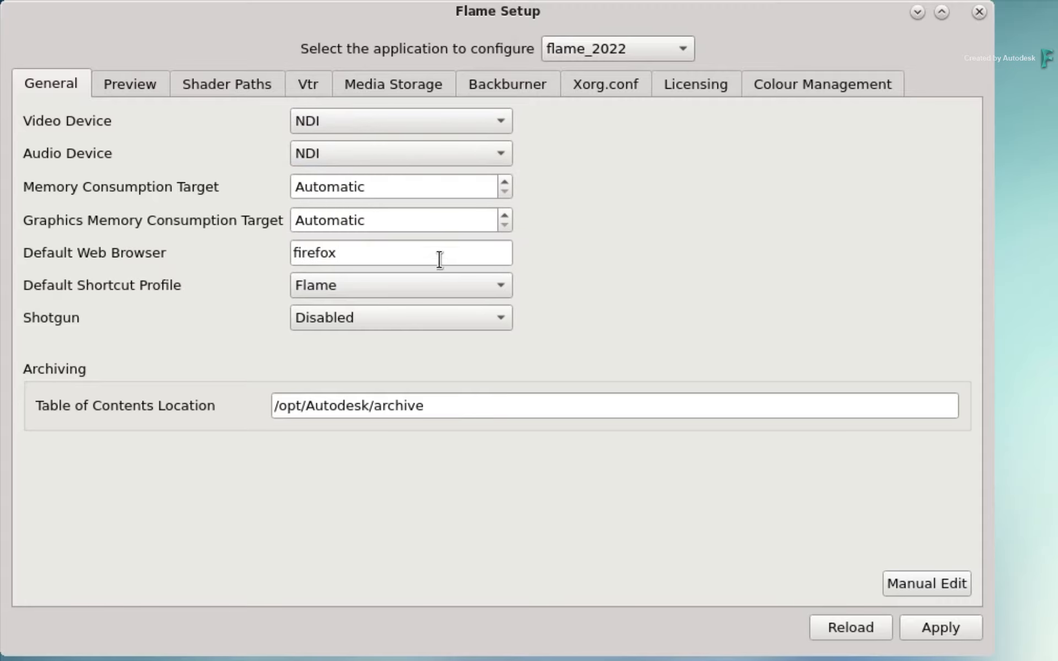
mouse_move(354, 239)
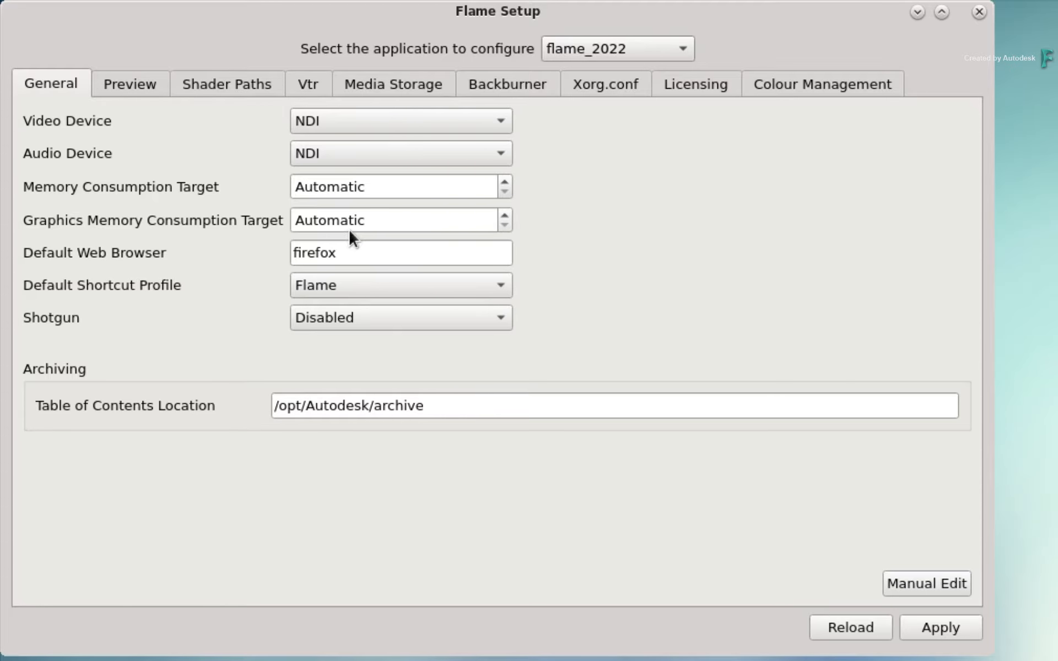
Step: Set Preview Device to NDI and tick Active for 1920x1080@25000p_free
left_click(129, 84)
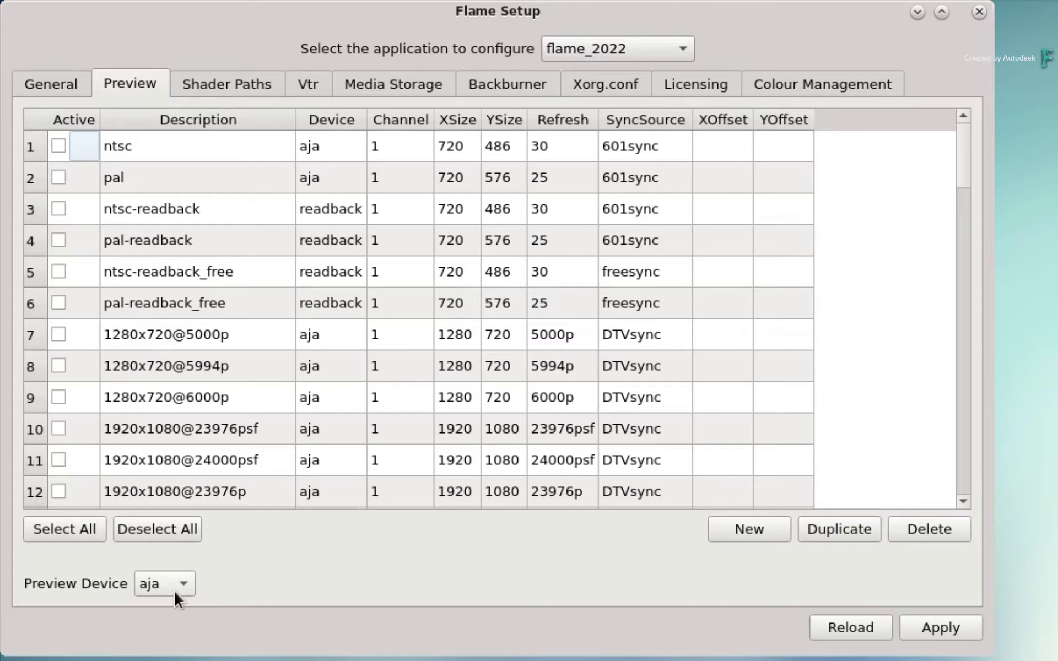
left_click(163, 583)
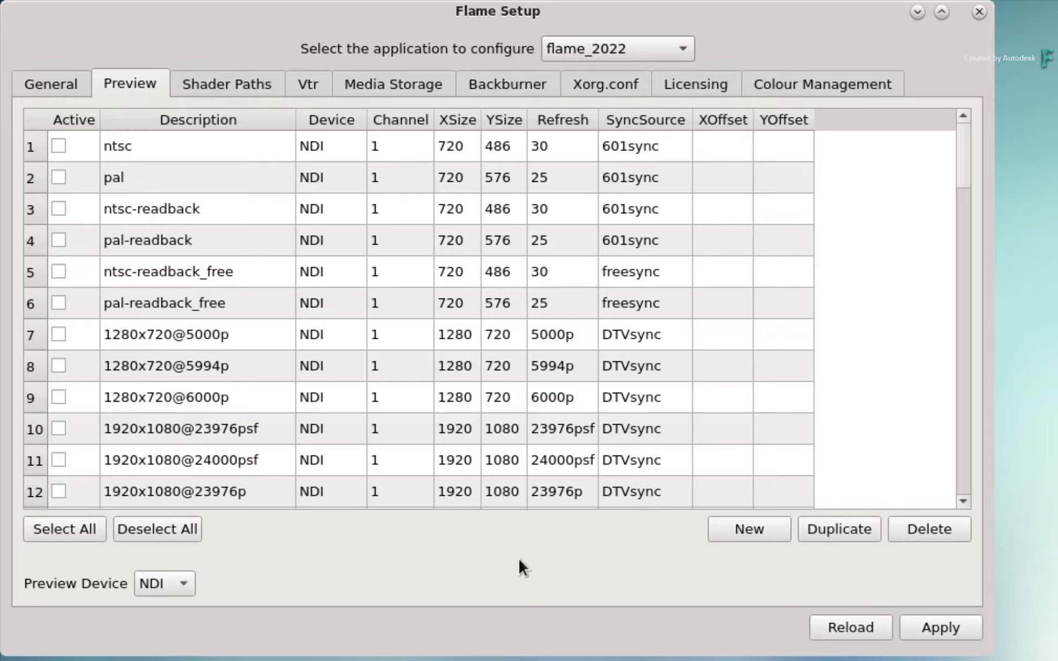
mouse_move(524, 553)
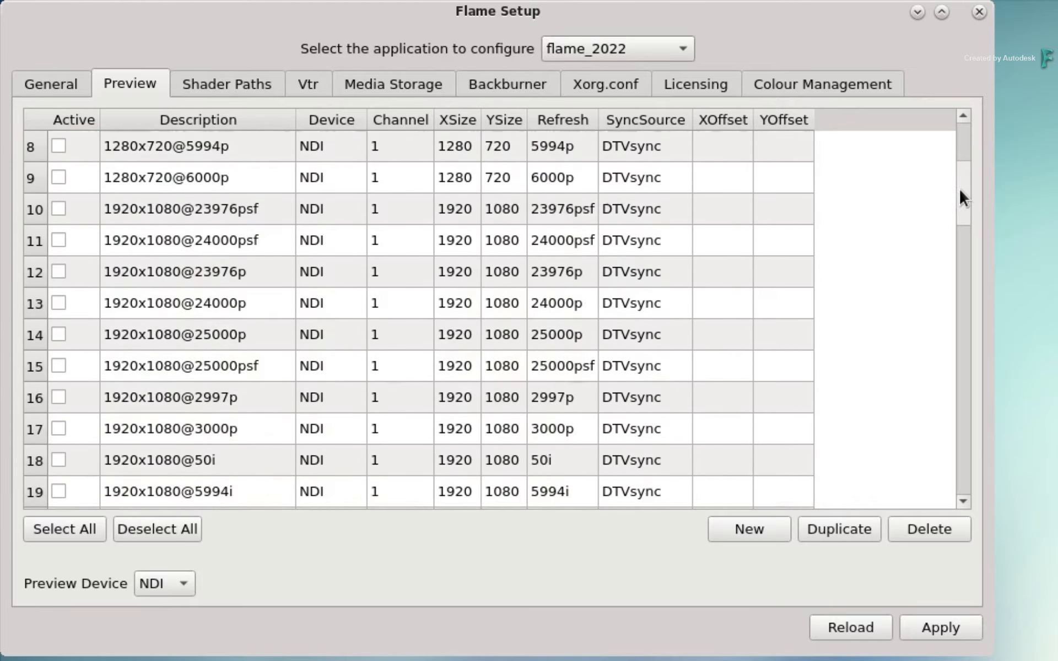
scroll("down", 3)
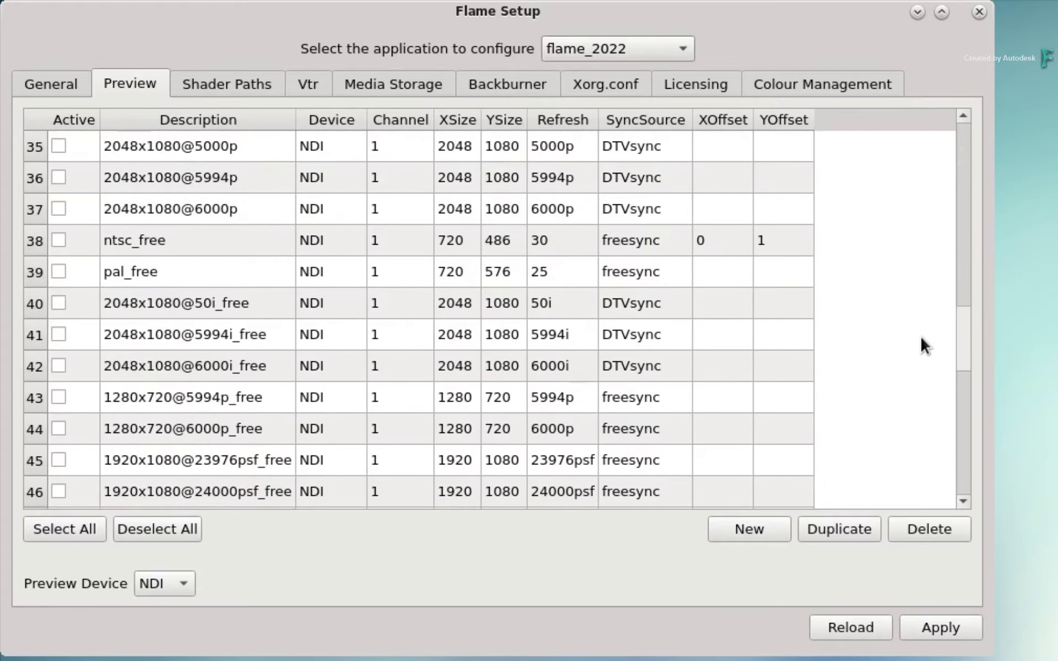
scroll("down", 3)
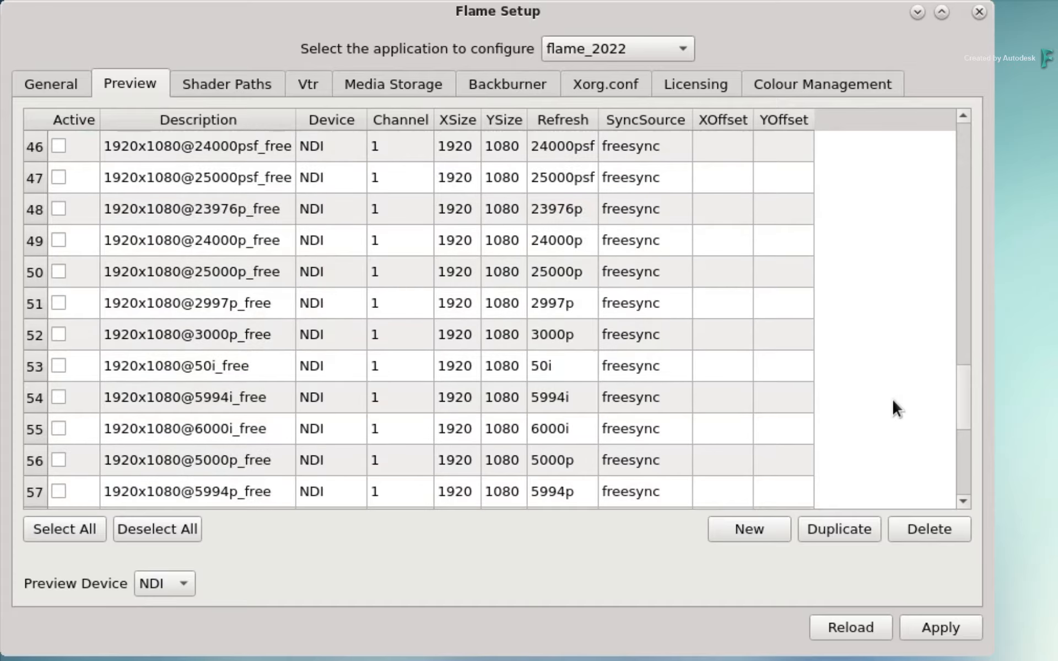
mouse_move(260, 545)
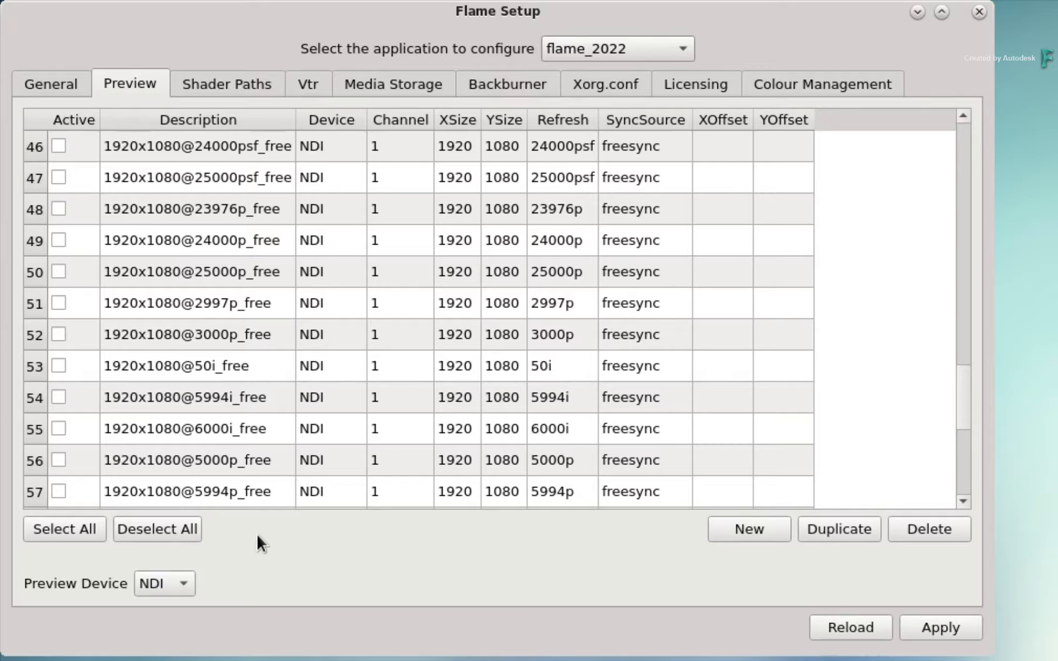
mouse_move(95, 309)
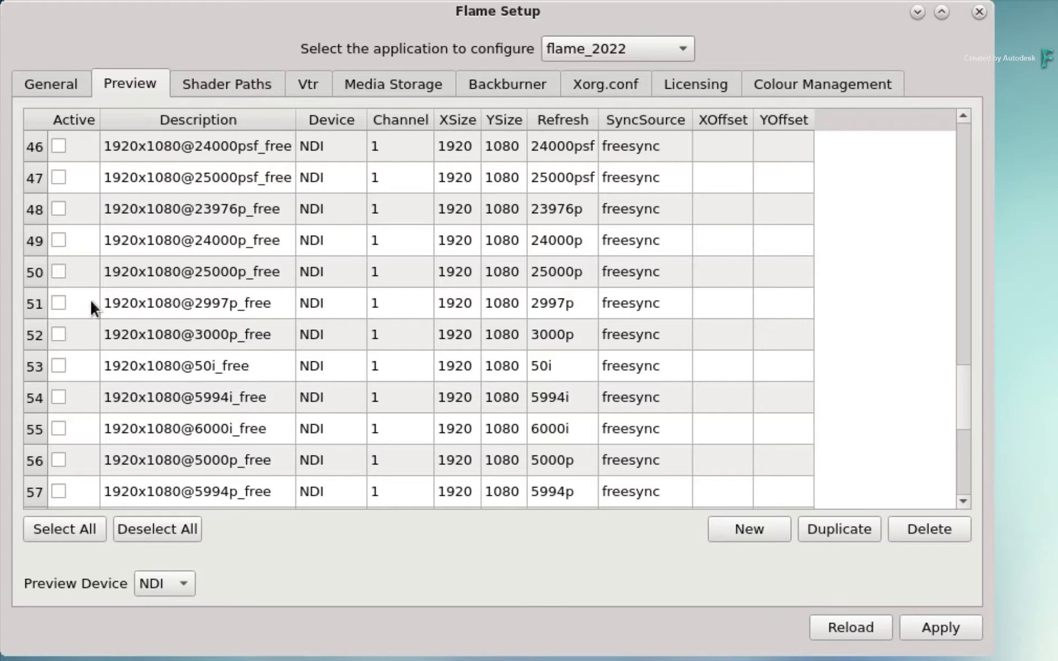
left_click(58, 271)
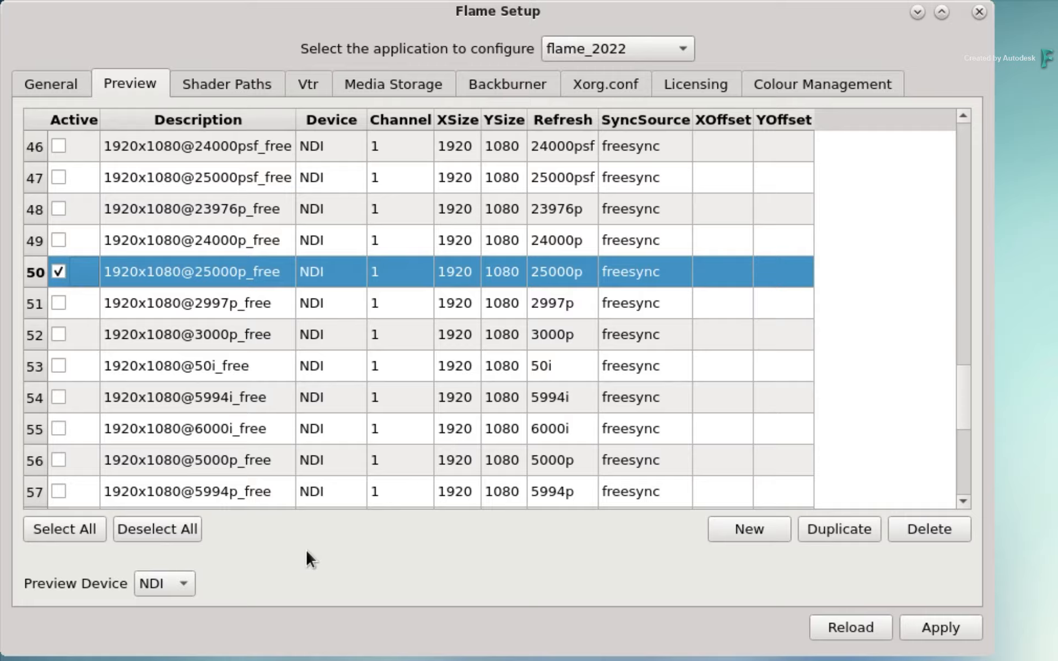
mouse_move(358, 558)
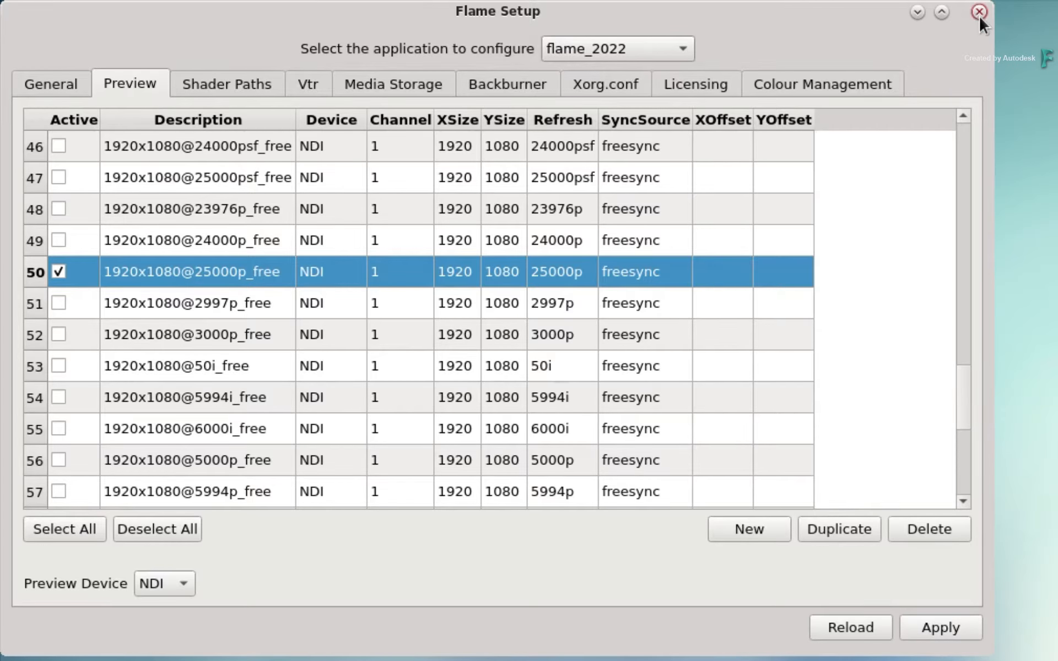
Step: Close Flame Setup, launch Flame 2022, and go to Preferences > Broadcast Monitor
left_click(979, 12)
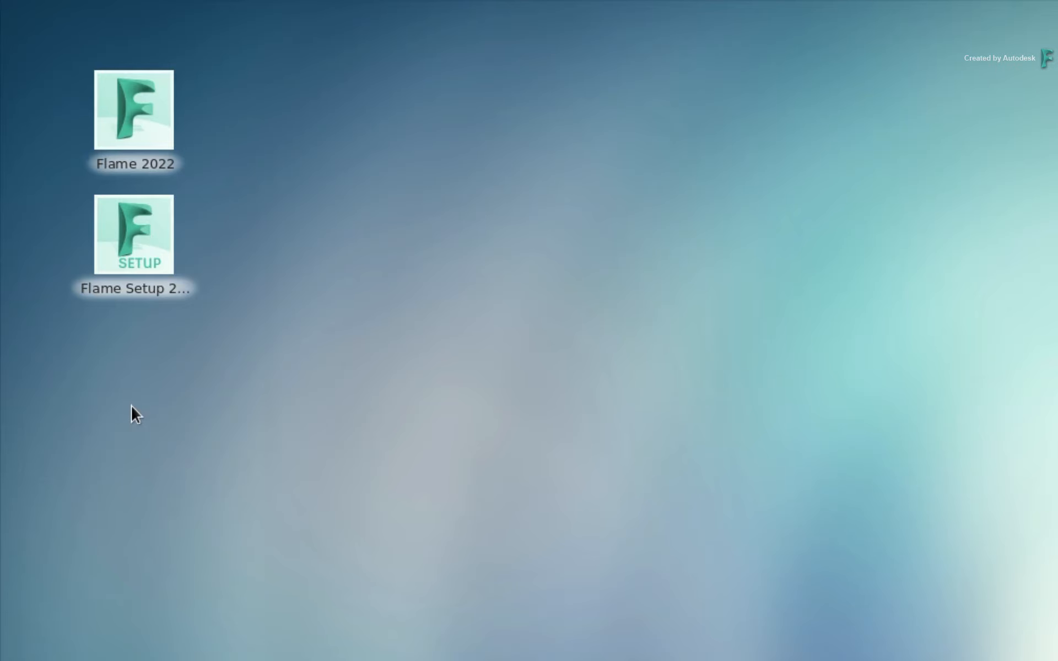
double_click(134, 108)
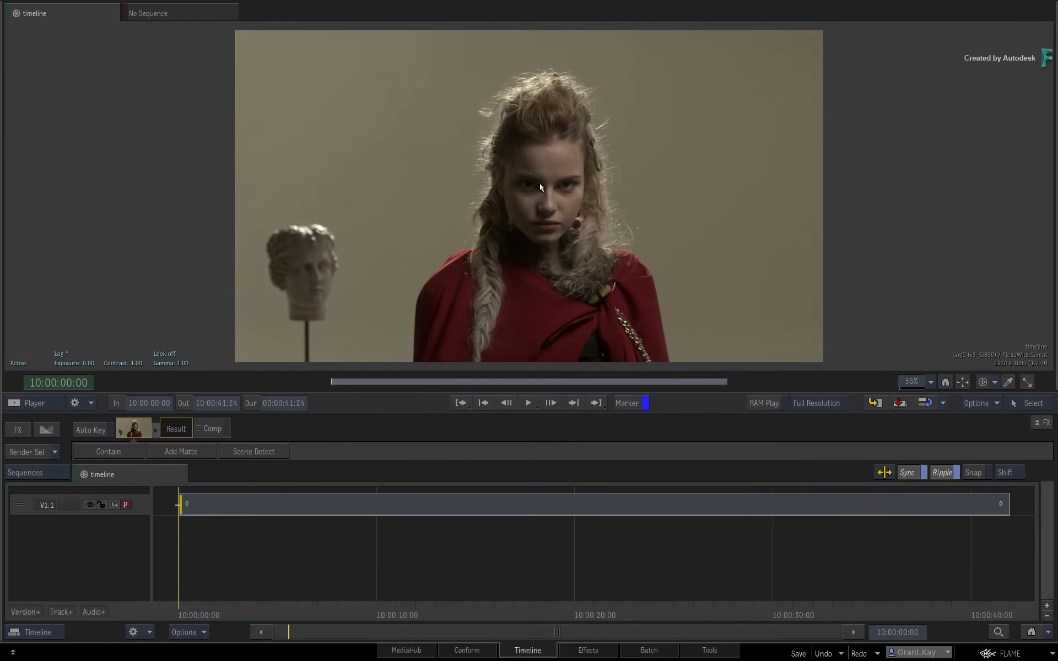
left_click(1011, 653)
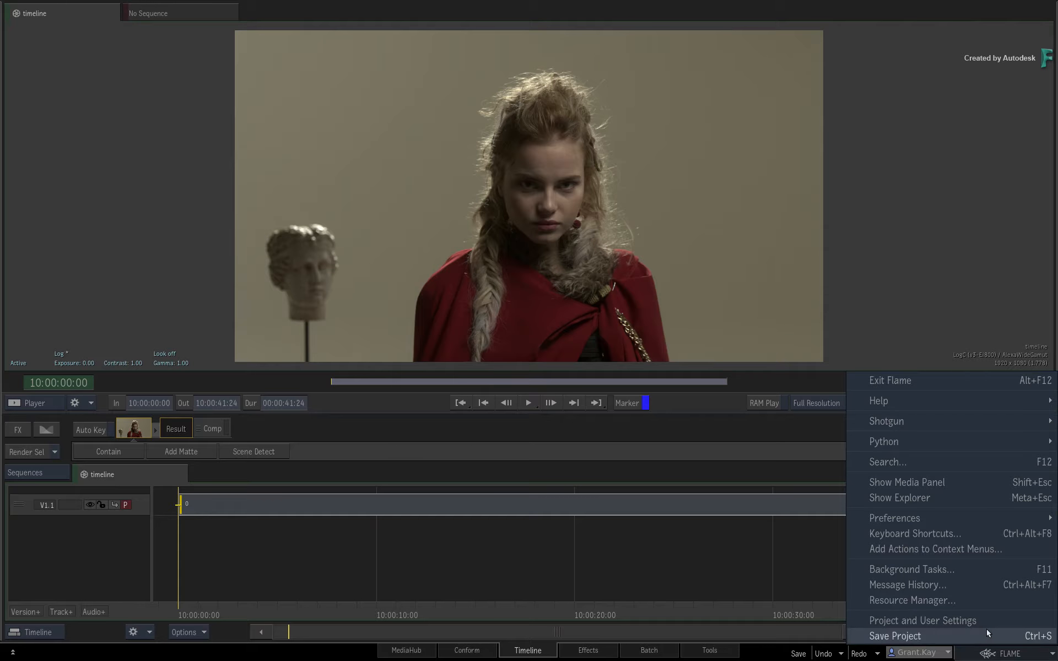
left_click(893, 517)
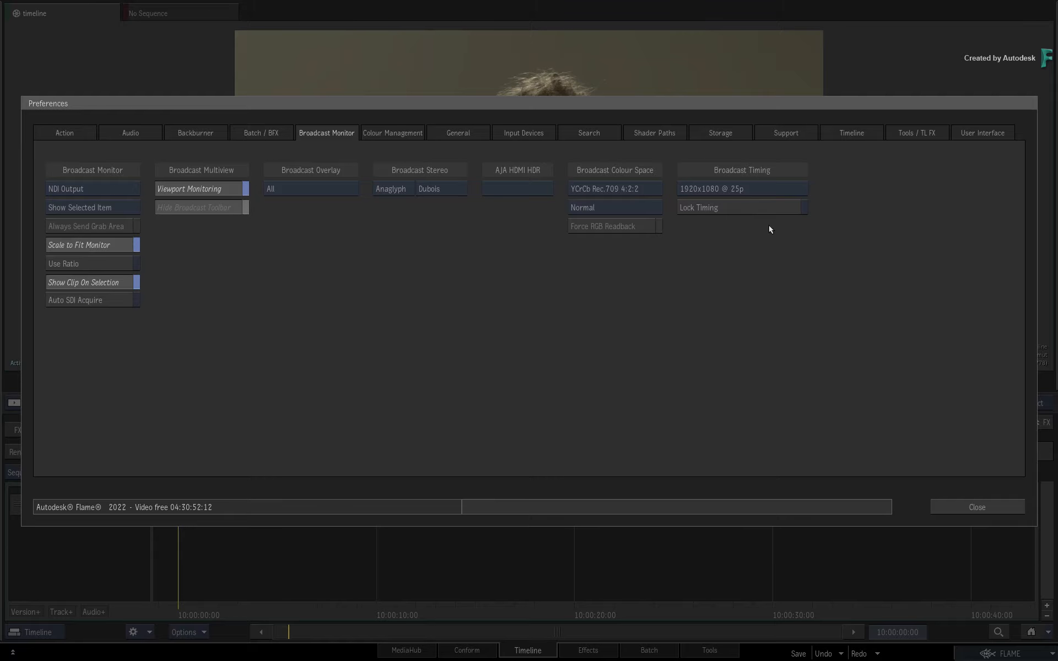
Step: Set Broadcast Timing to 1920x1080 @ 25p, then launch NewTek NDI Video Monitor on the Mac
left_click(740, 189)
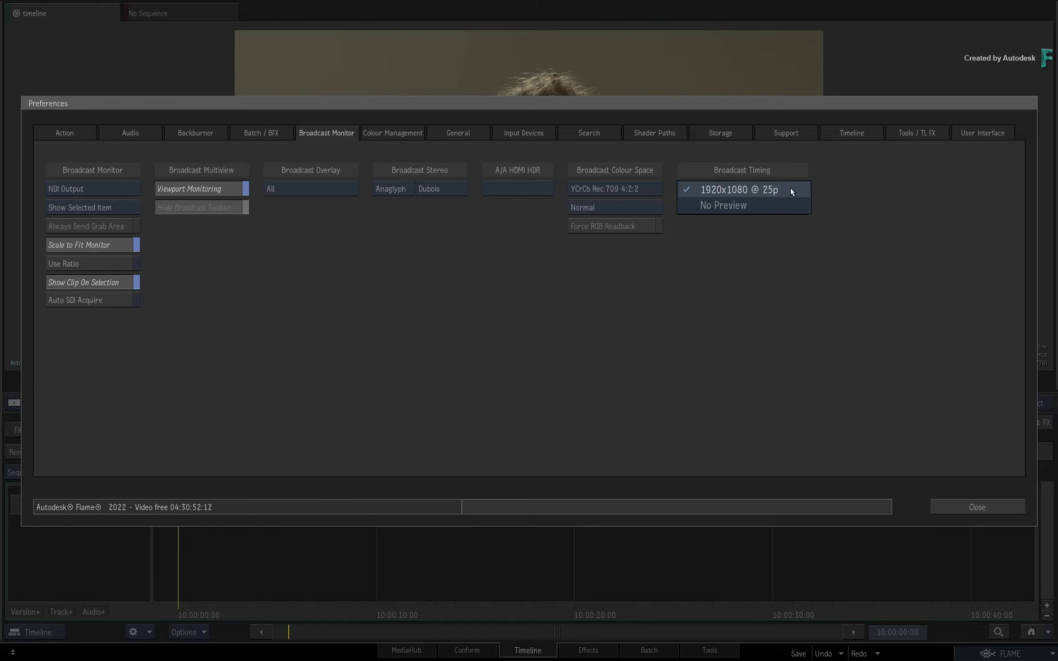
left_click(975, 507)
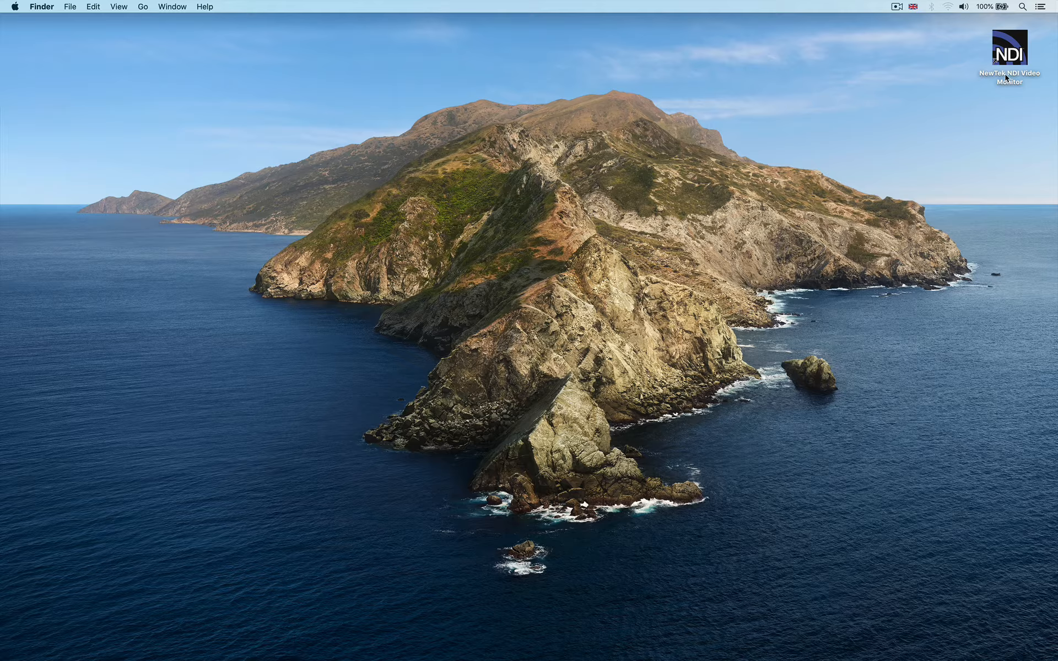
double_click(1007, 50)
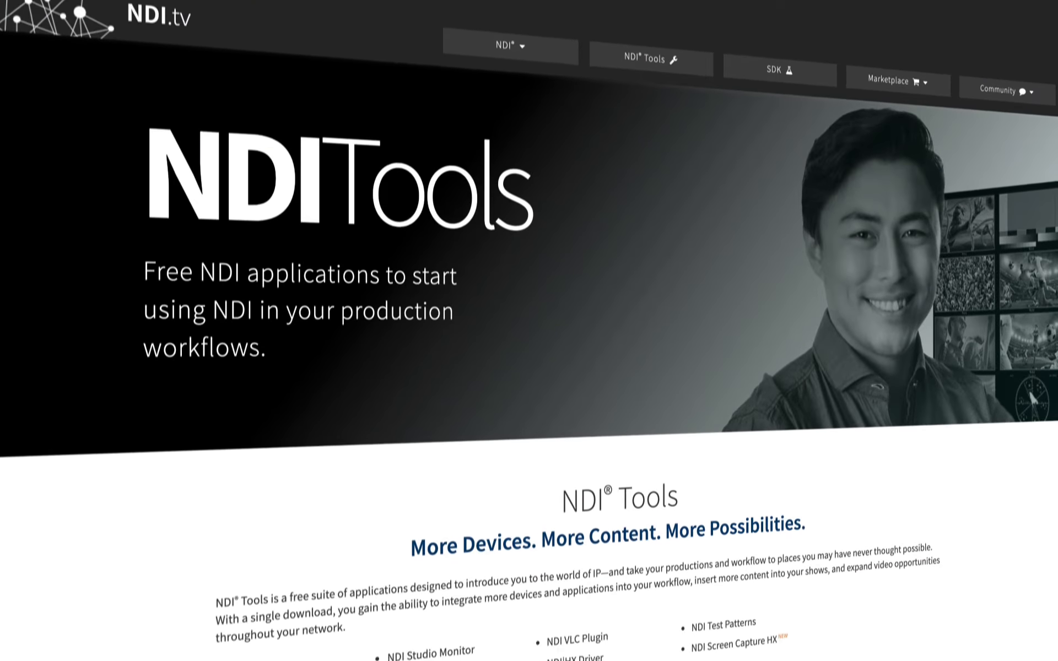
scroll("down", 3)
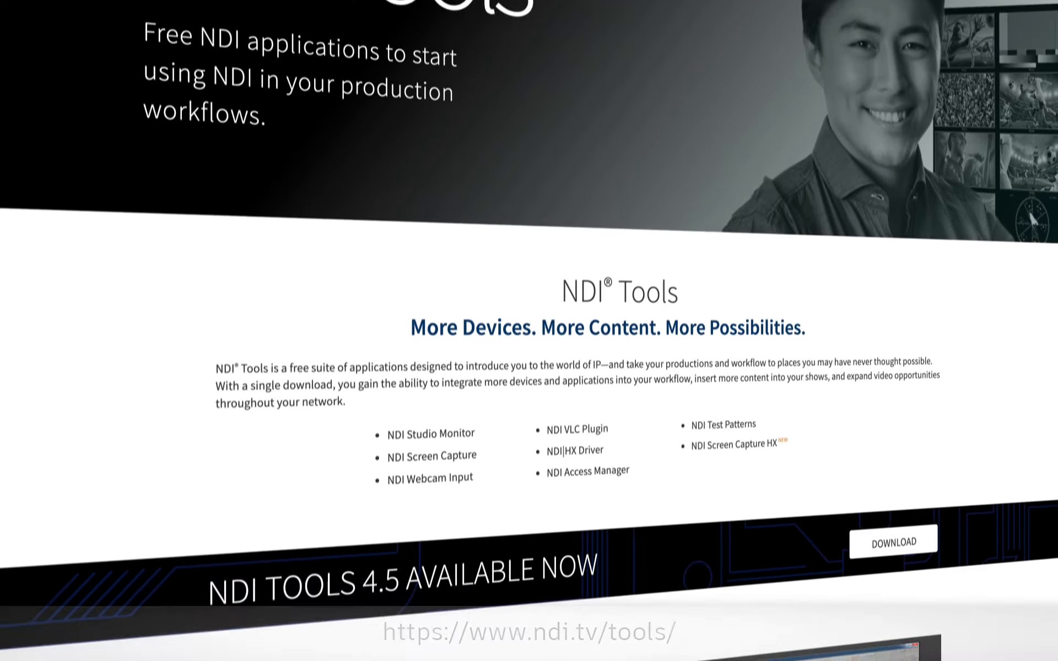
scroll("down", 3)
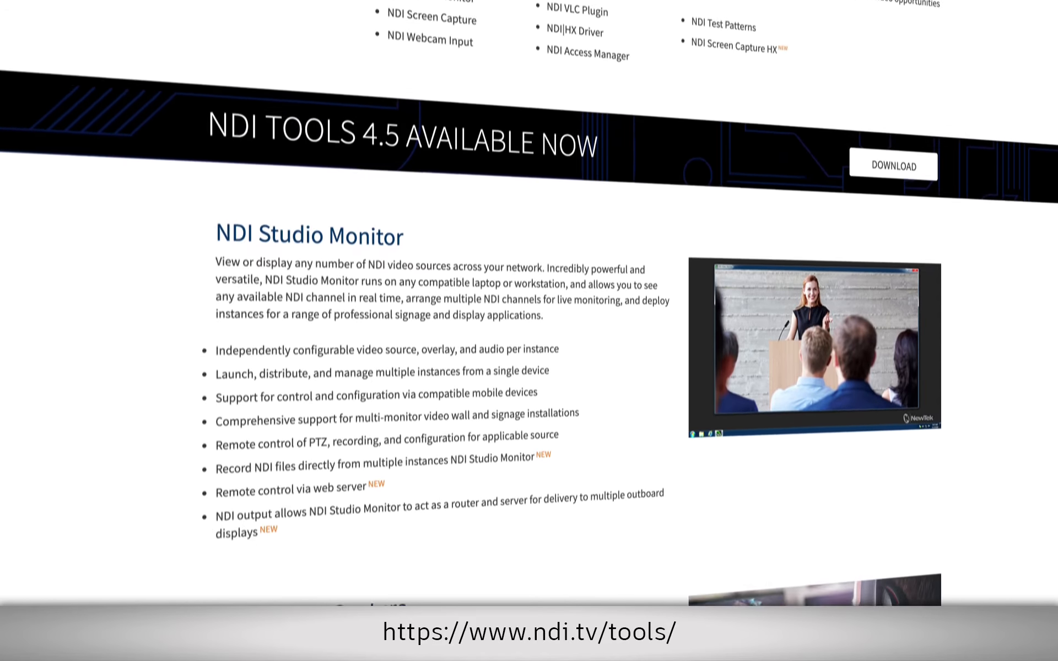
scroll("down", 3)
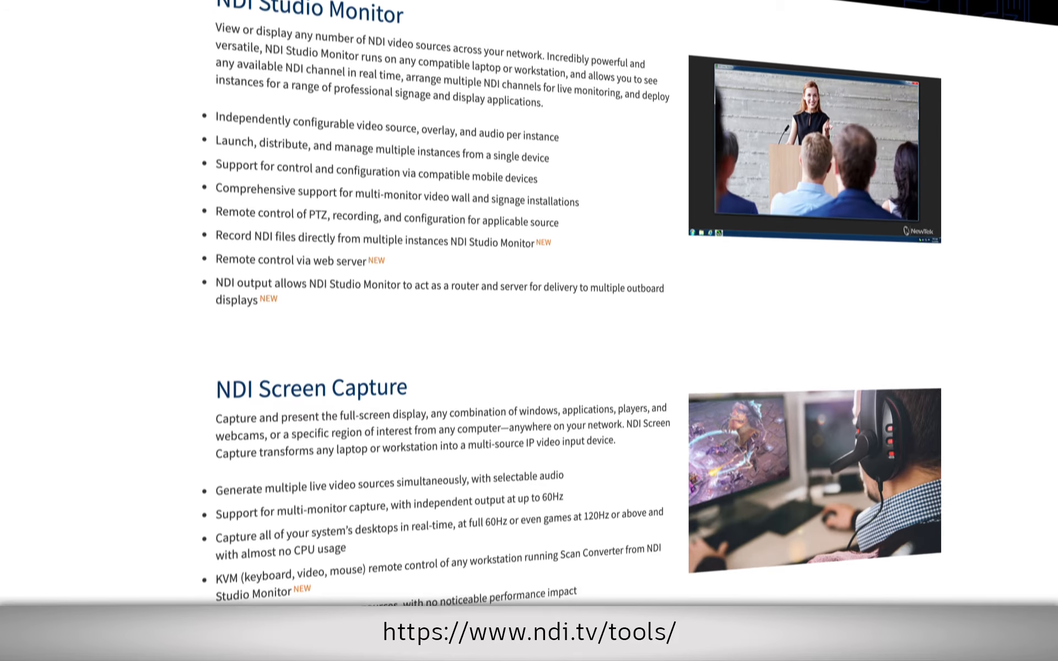
scroll("down", 3)
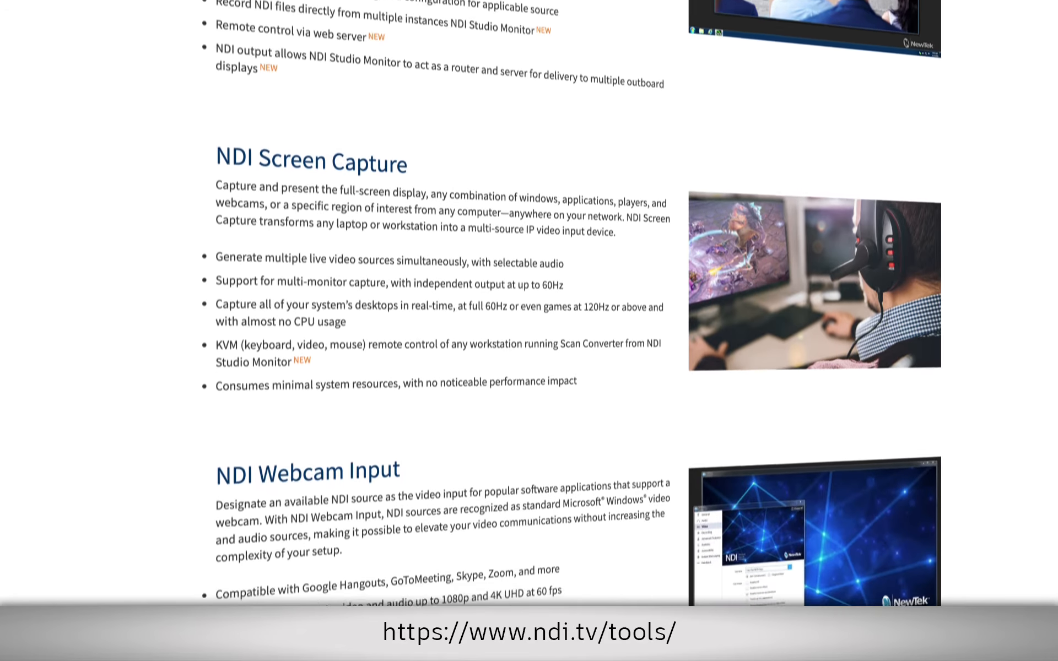
scroll("down", 3)
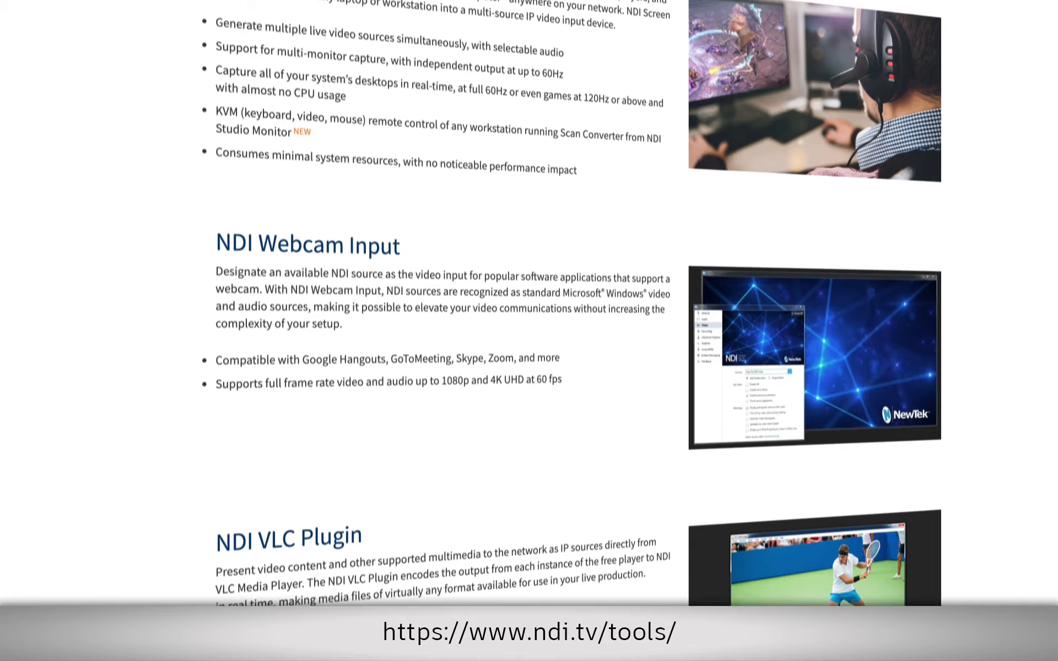
scroll("down", 3)
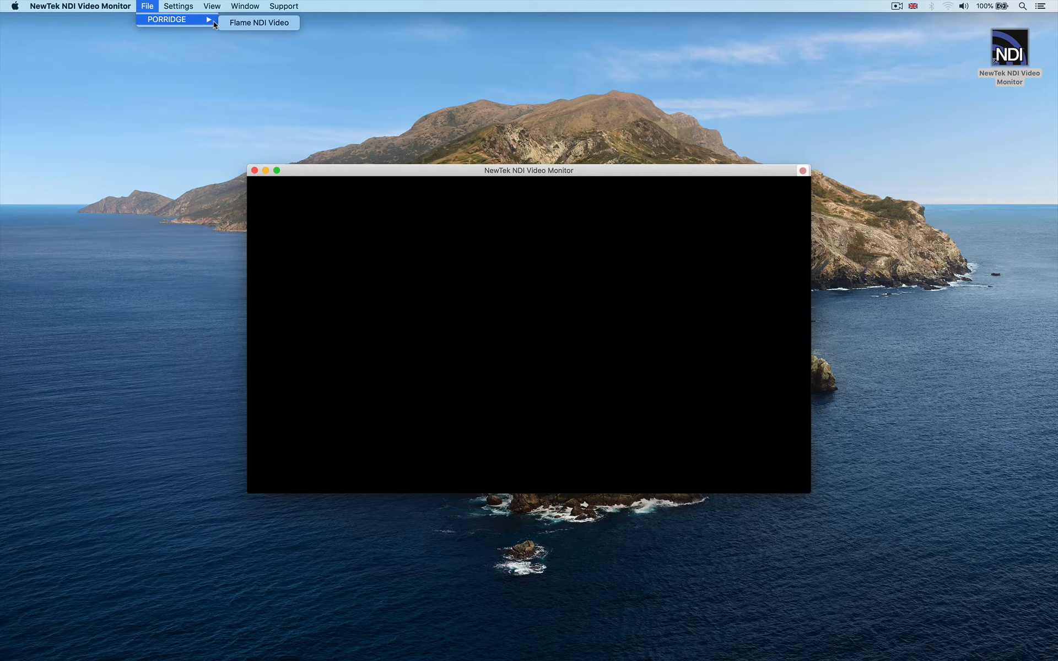
mouse_move(258, 22)
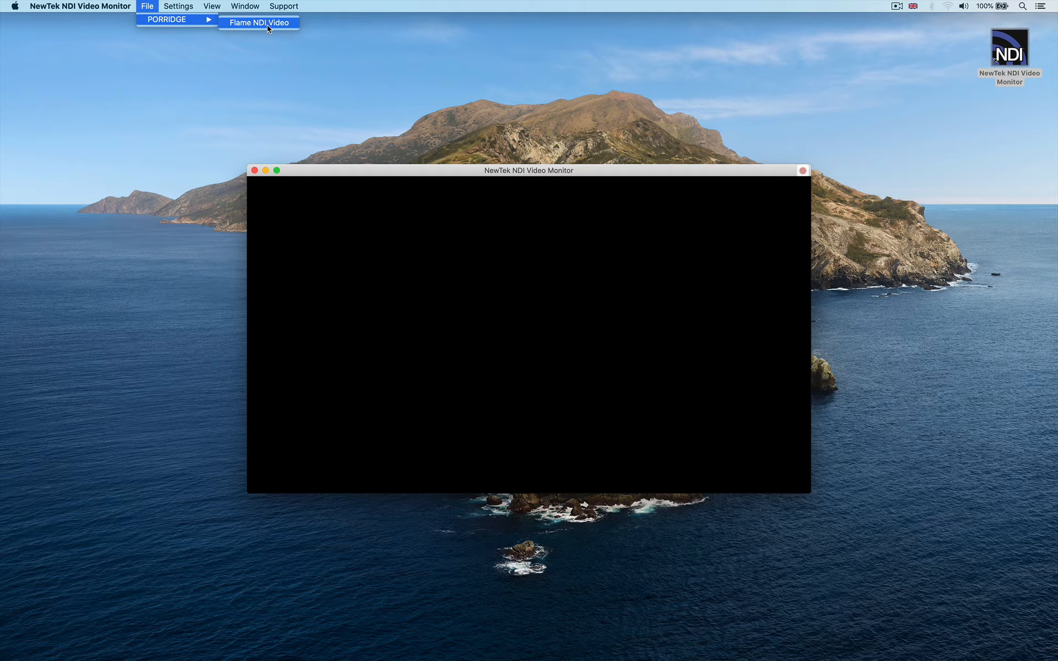
Step: Select File > PORRIDGE > Flame NDI Video in NDI Video Monitor
left_click(258, 22)
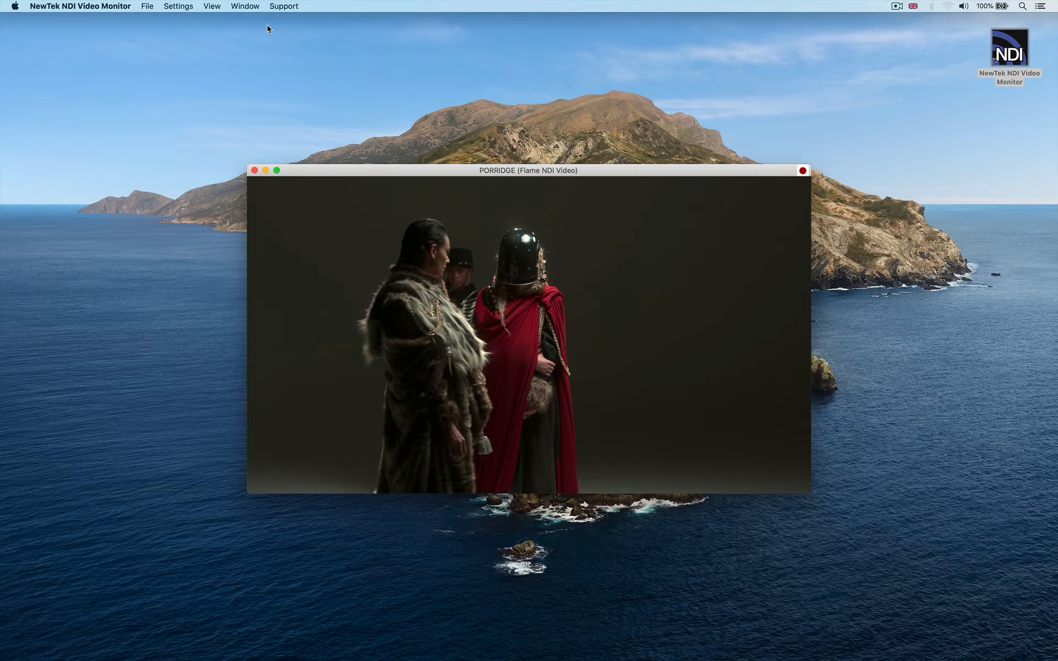
left_click_drag(528, 170, 328, 54)
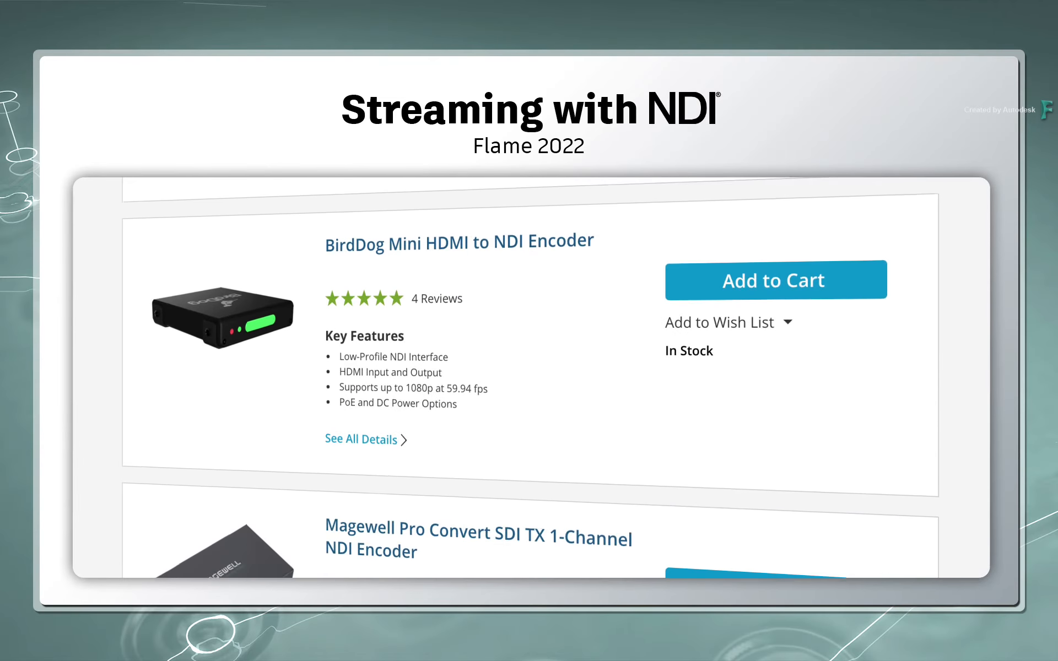
scroll("down", 3)
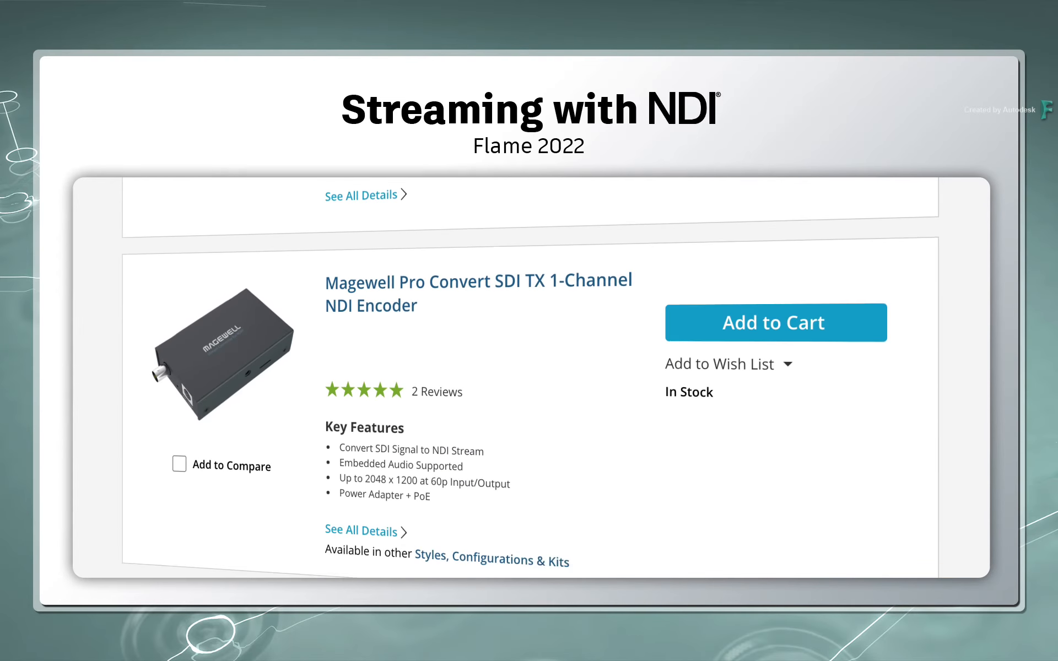
scroll("down", 3)
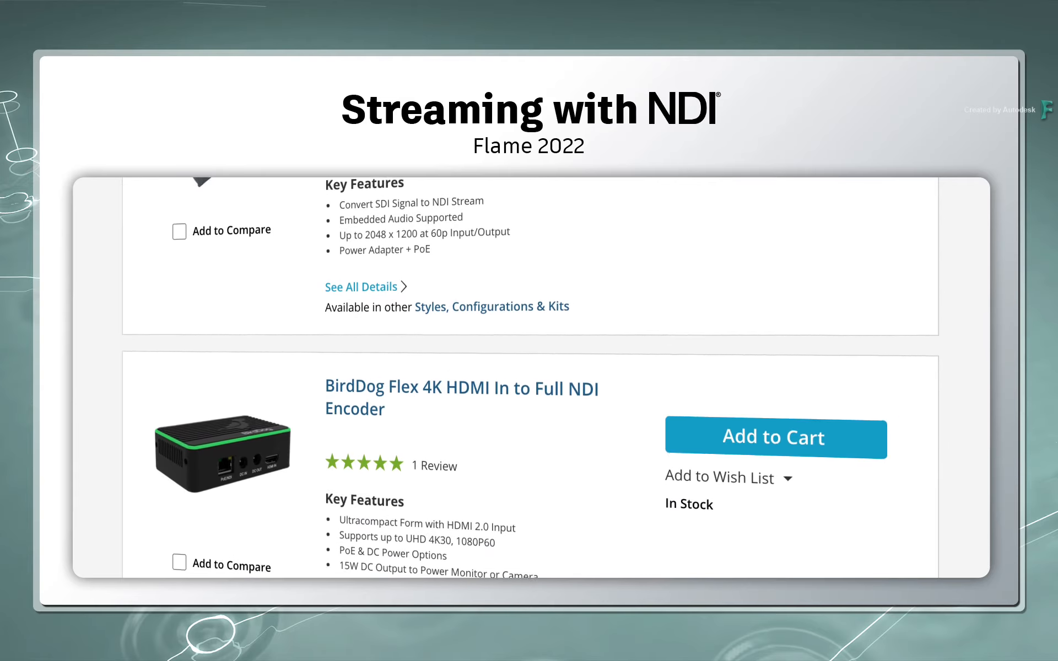
scroll("down", 3)
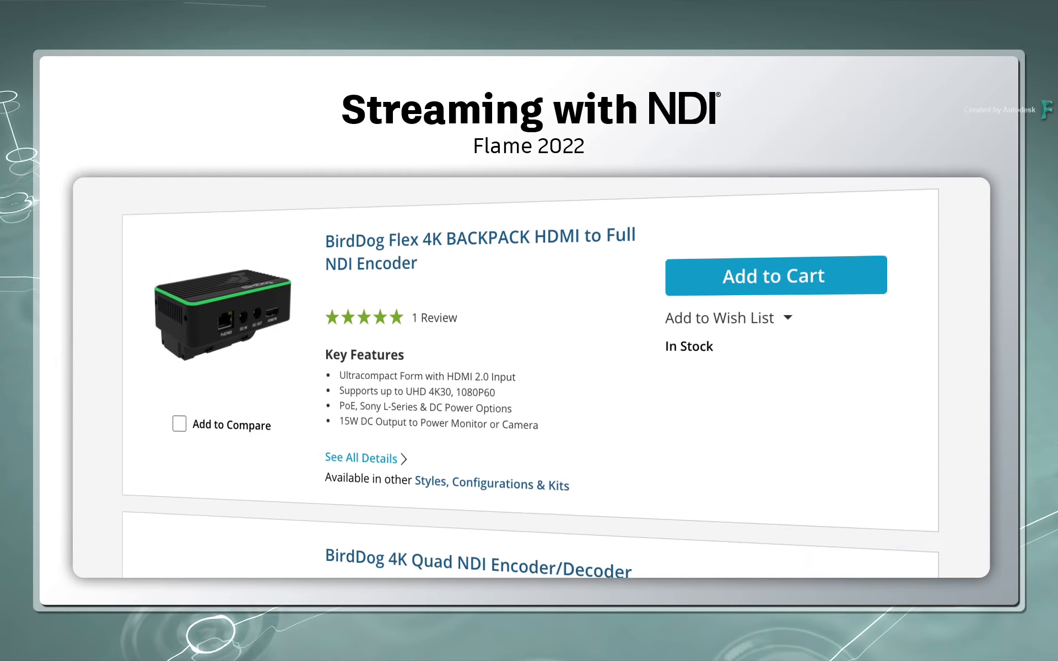
scroll("down", 3)
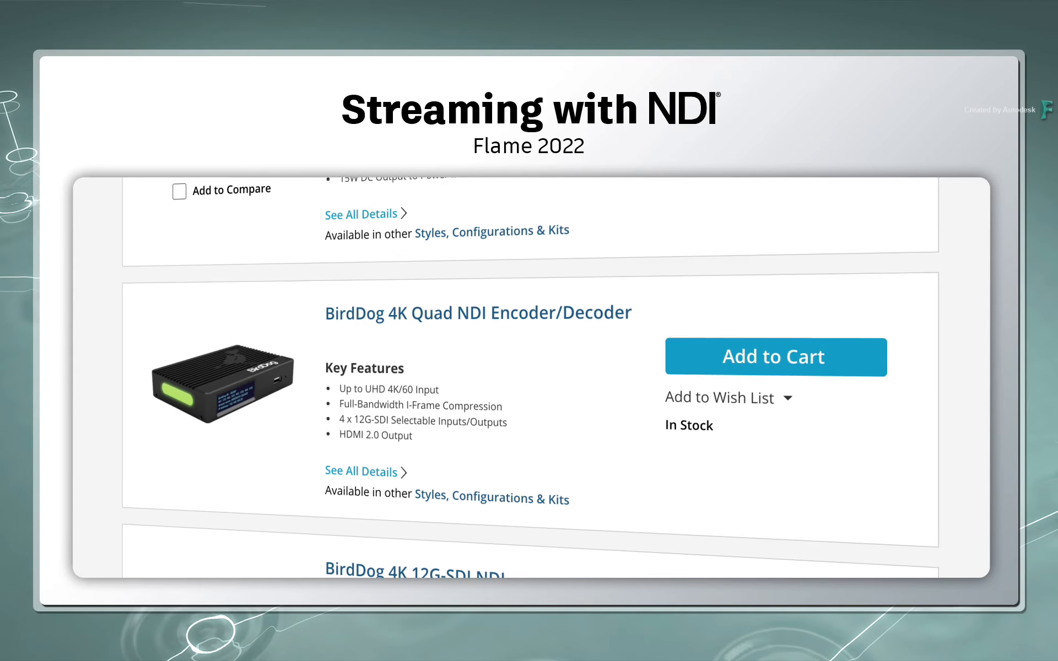
scroll("down", 3)
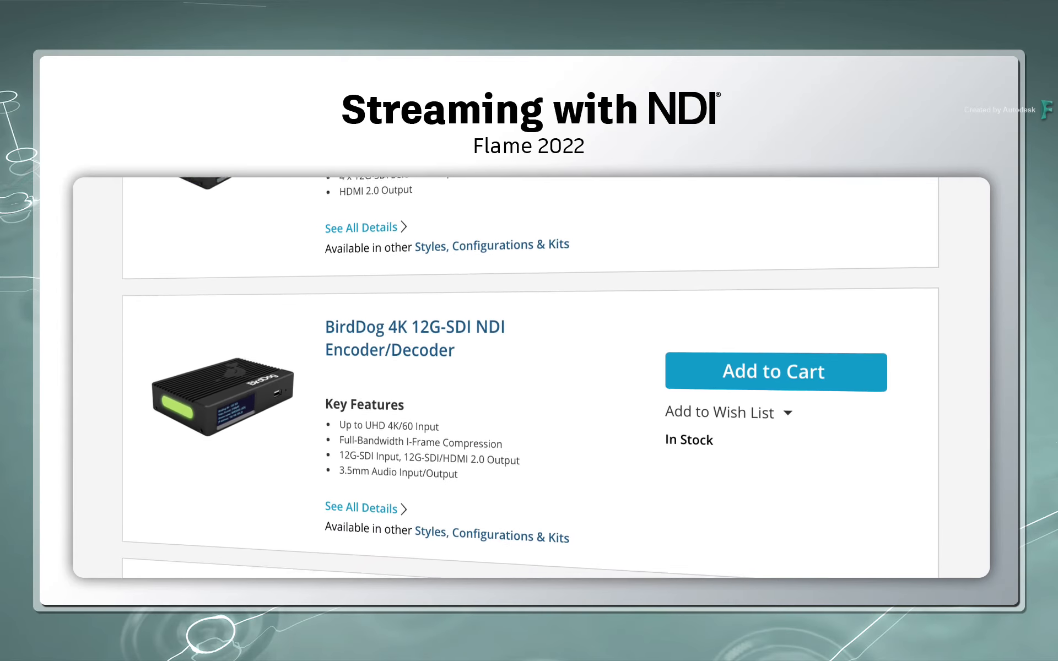
scroll("down", 3)
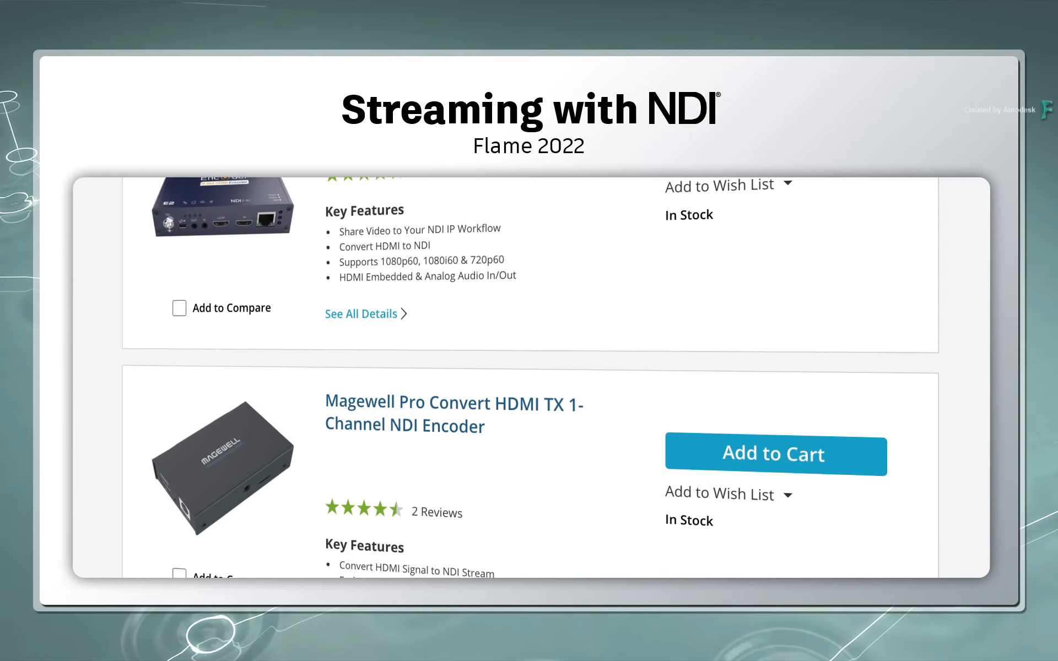
scroll("down", 3)
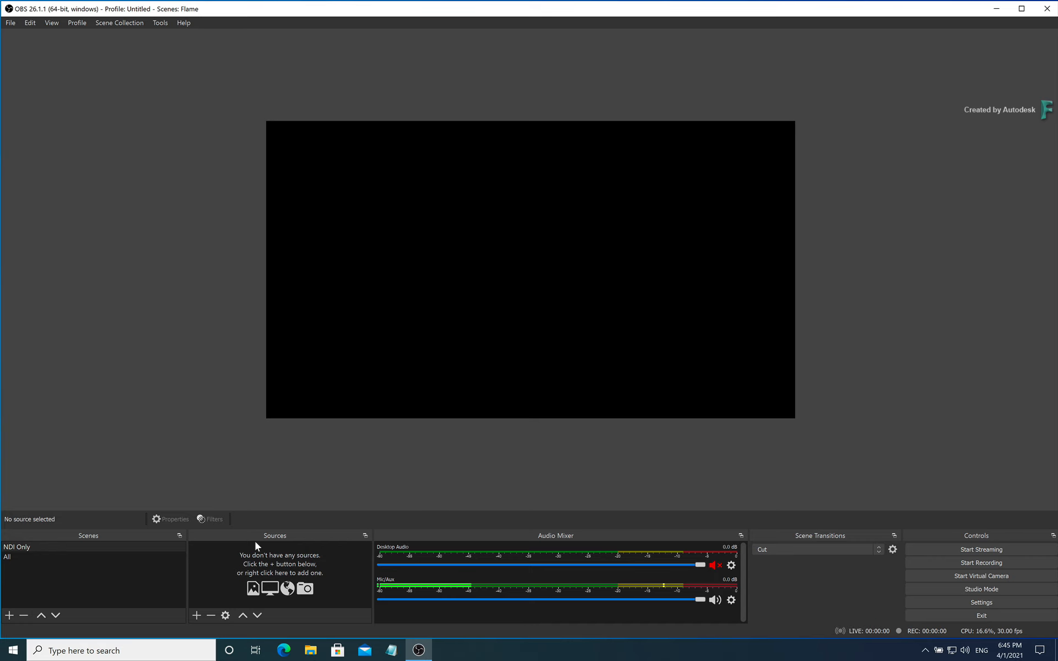
Step: Add an NDI Source named 'PORRIDGE (Flame NDI Video)' to the Flame scene
left_click(196, 615)
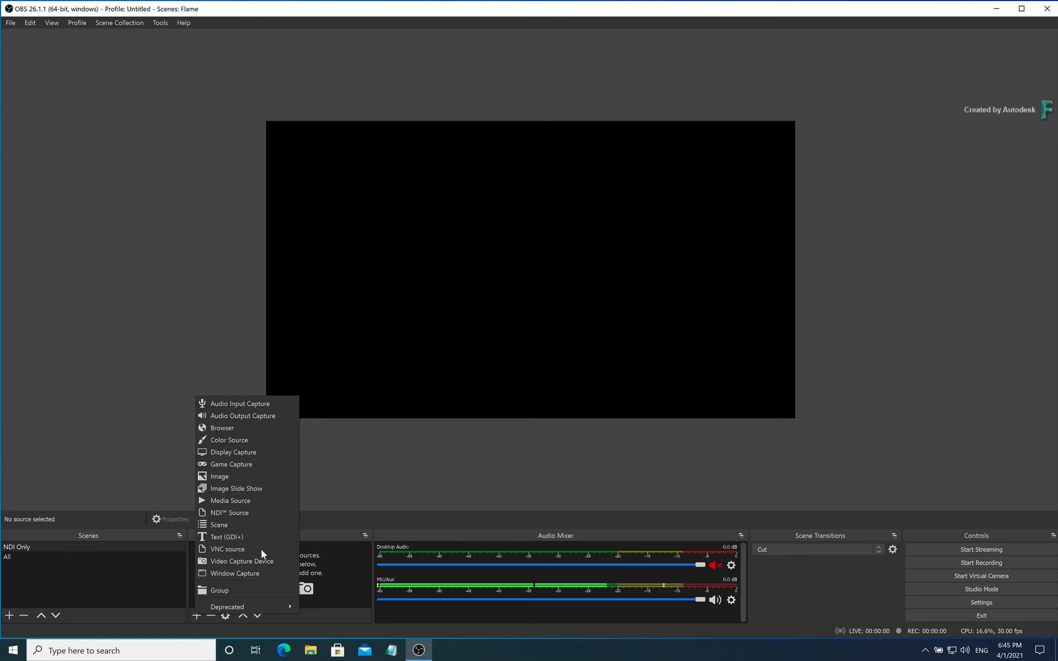
mouse_move(246, 513)
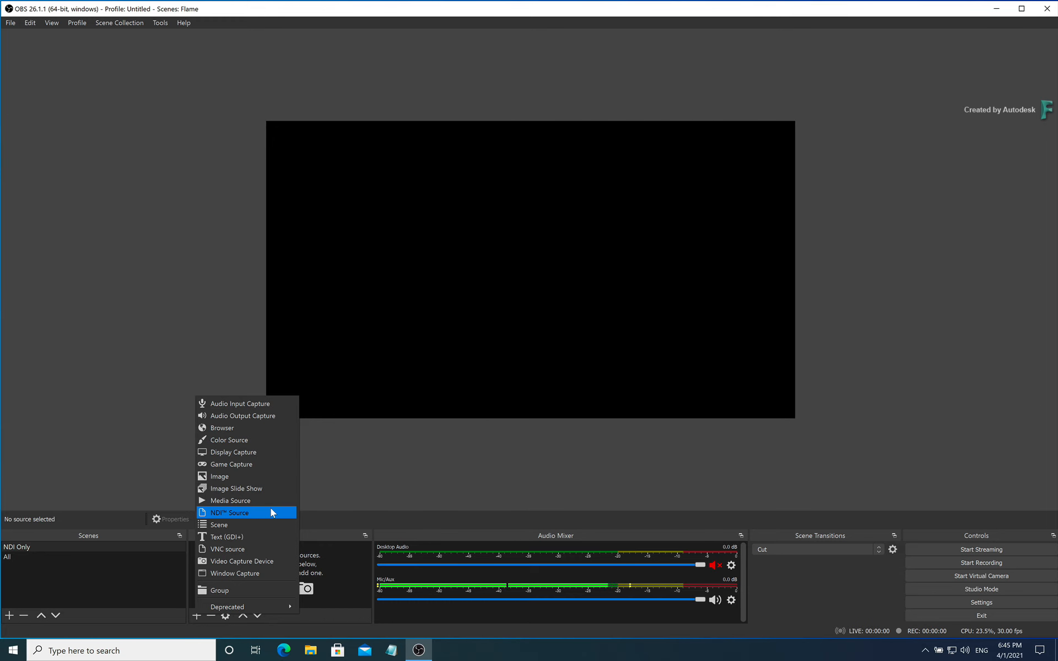
left_click(229, 512)
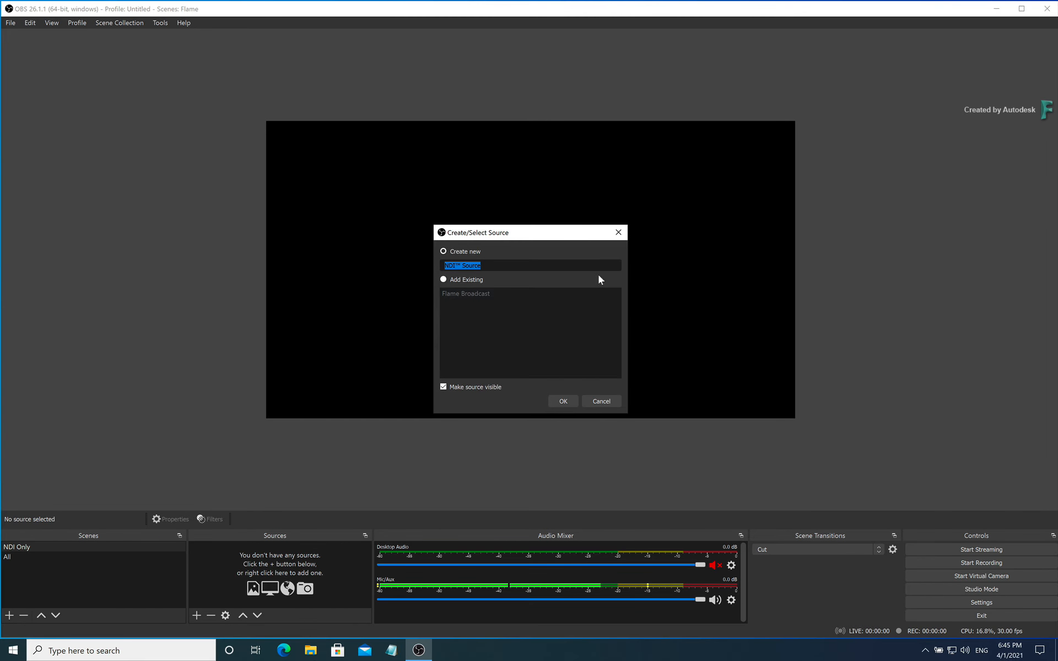
left_click(562, 401)
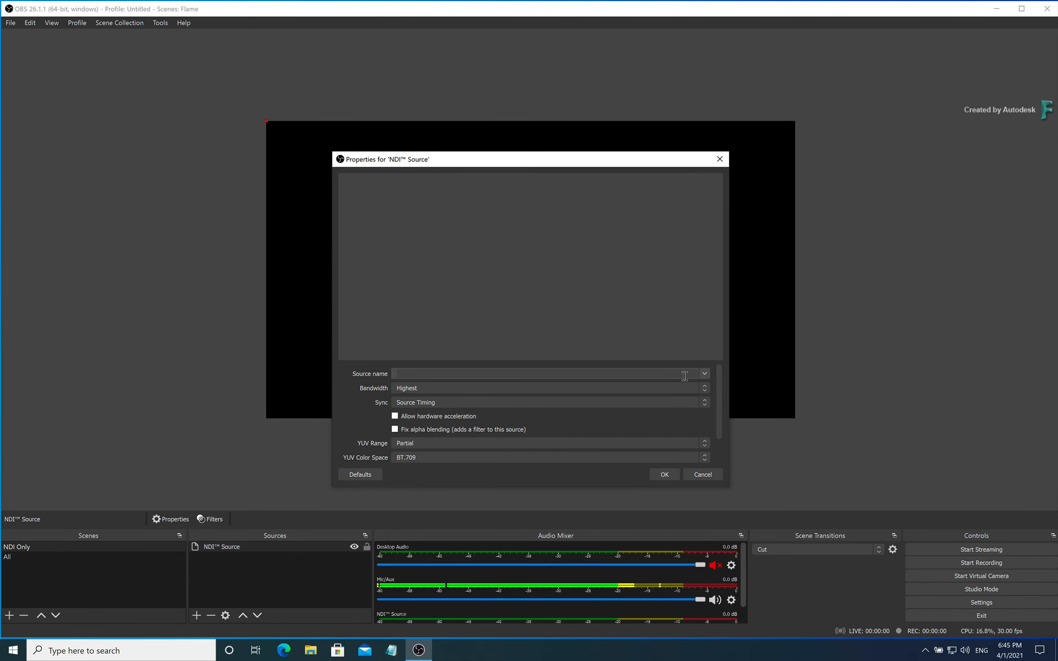
type("PORRIDGE (Flame NDI Video)")
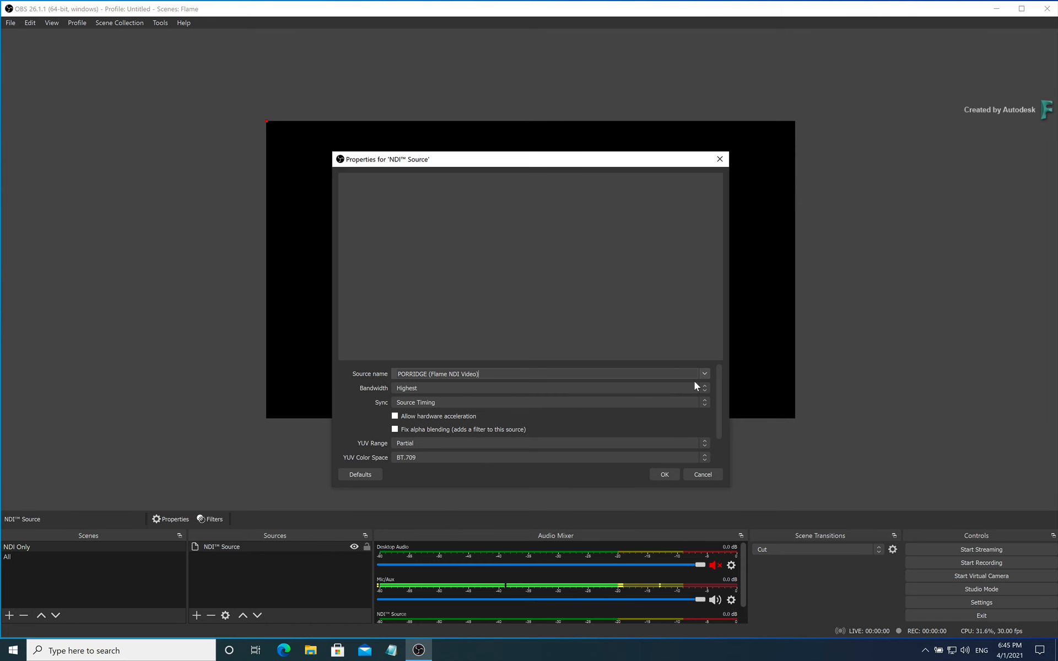
left_click(663, 474)
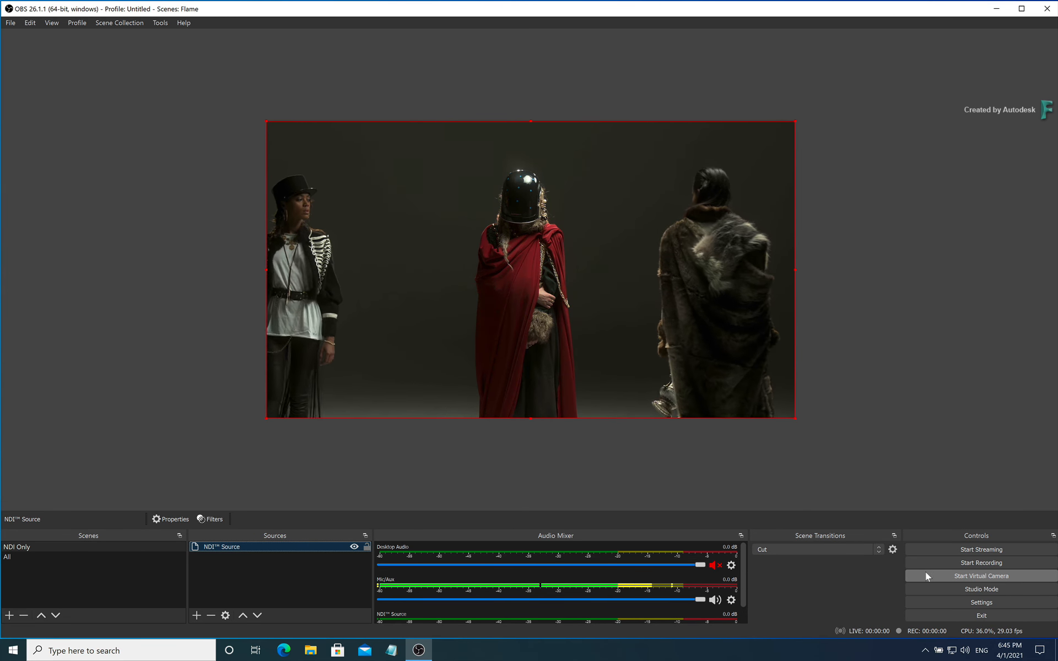
Step: Watch the live Flame feed in the preview, then switch to the All scene
left_click(7, 556)
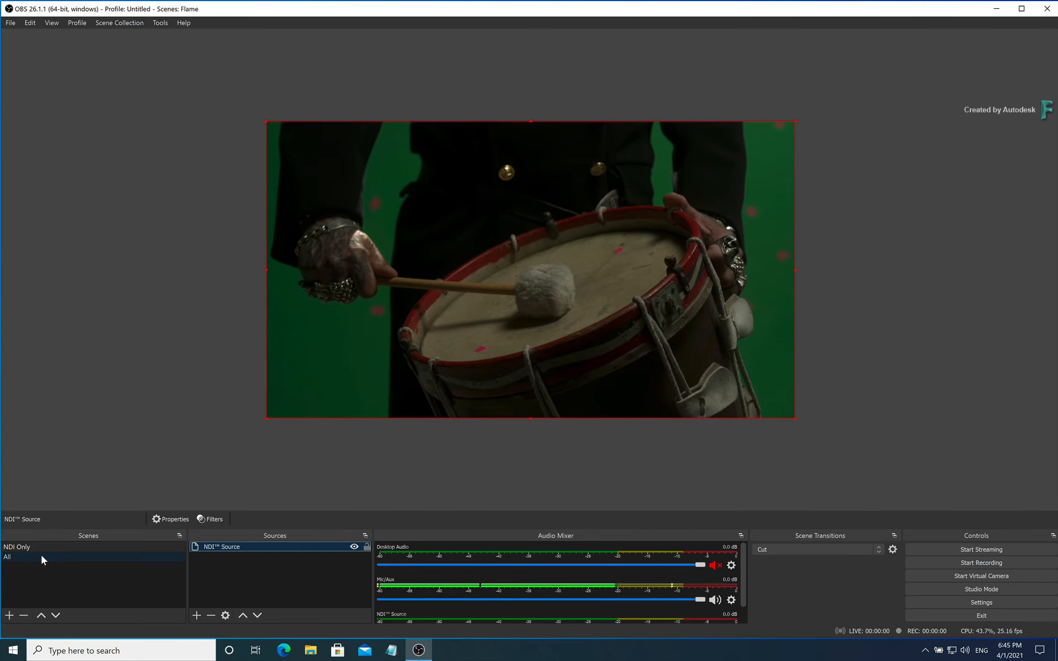